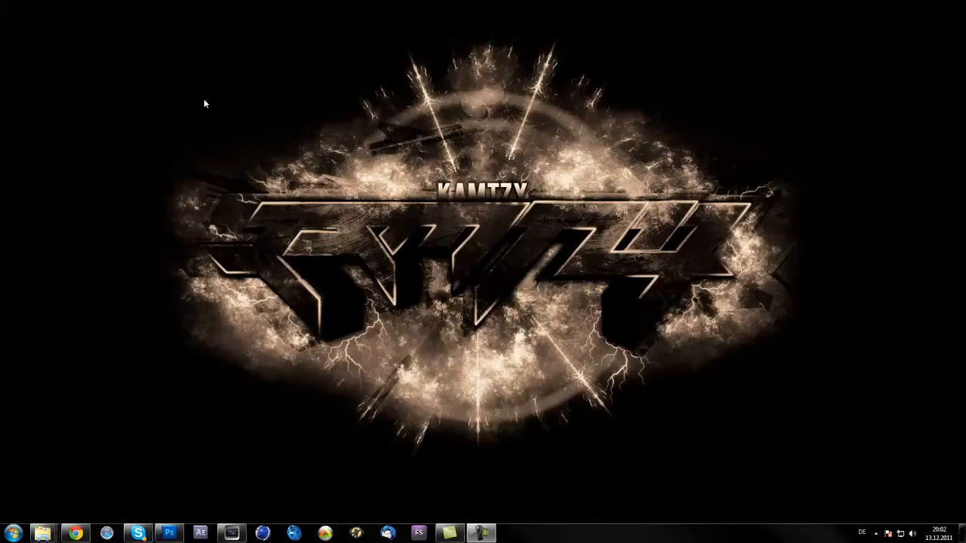
pyautogui.moveTo(204, 244)
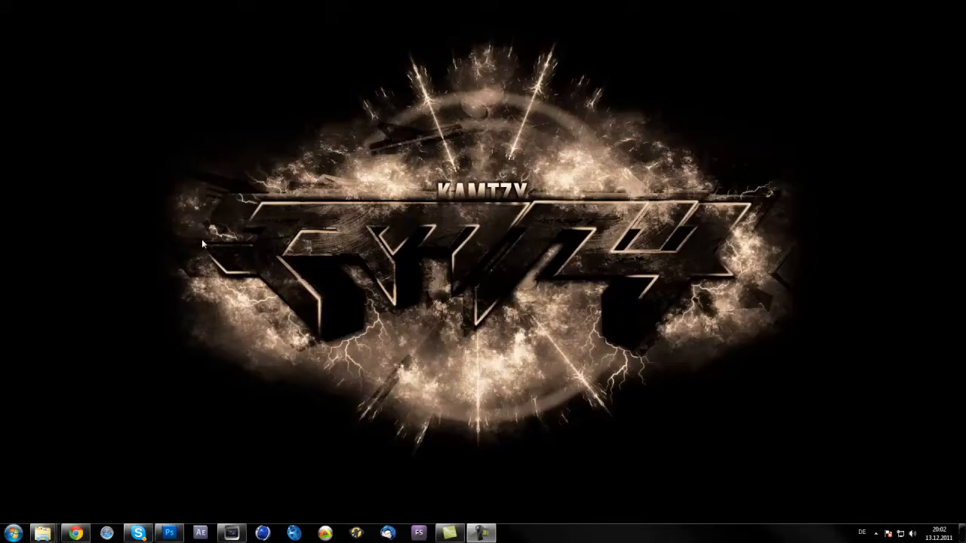
pyautogui.moveTo(194, 317)
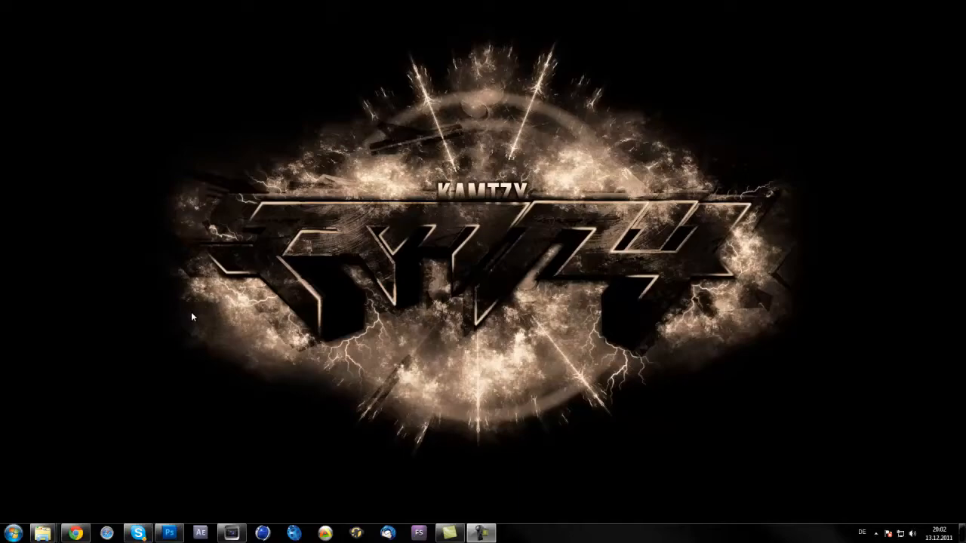
pyautogui.moveTo(194, 480)
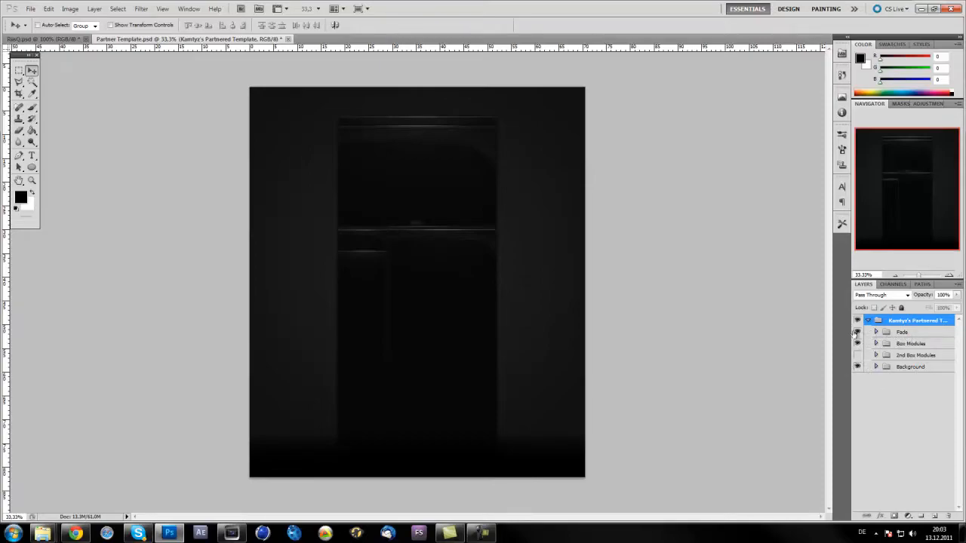
# Step: Expand the Box Modules group in the Layers panel to reveal its individual box layers
pyautogui.click(912, 344)
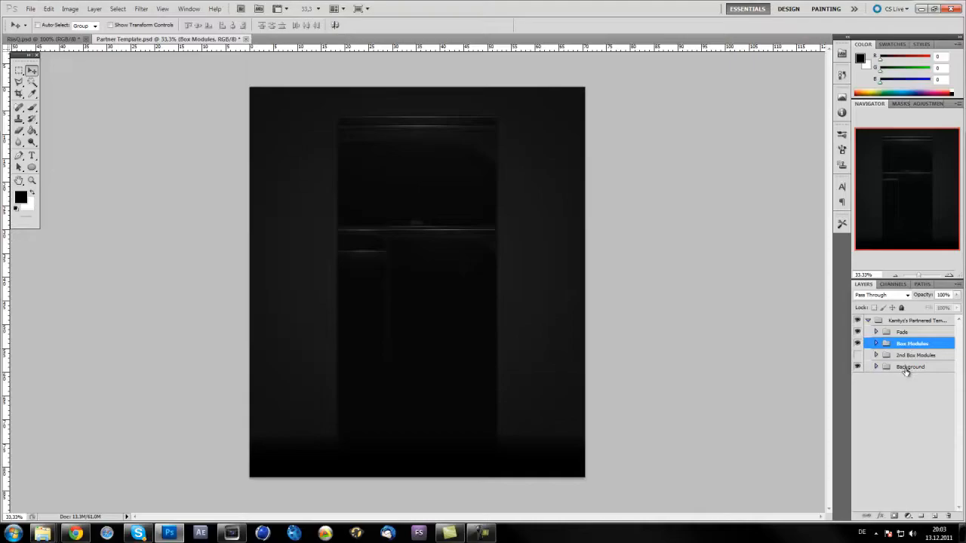
pyautogui.click(902, 332)
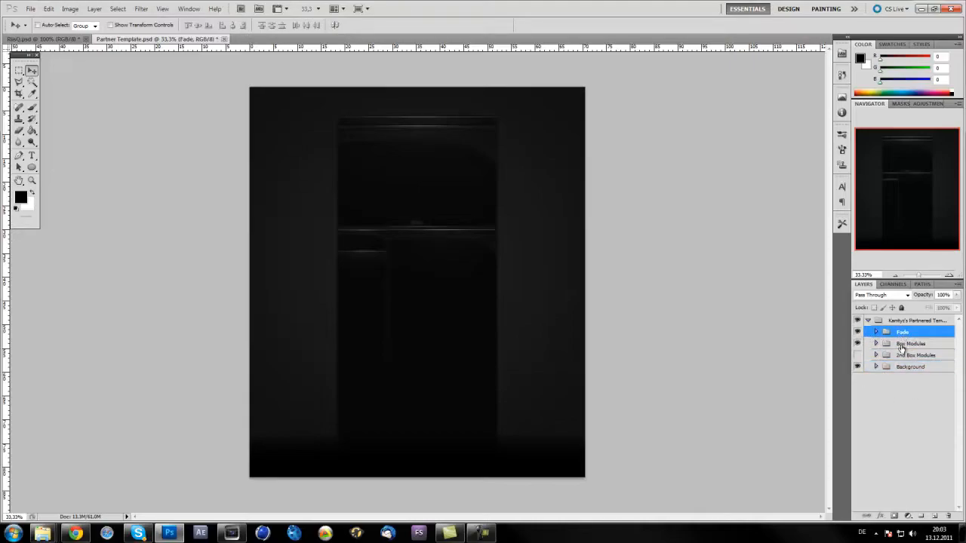
pyautogui.click(911, 367)
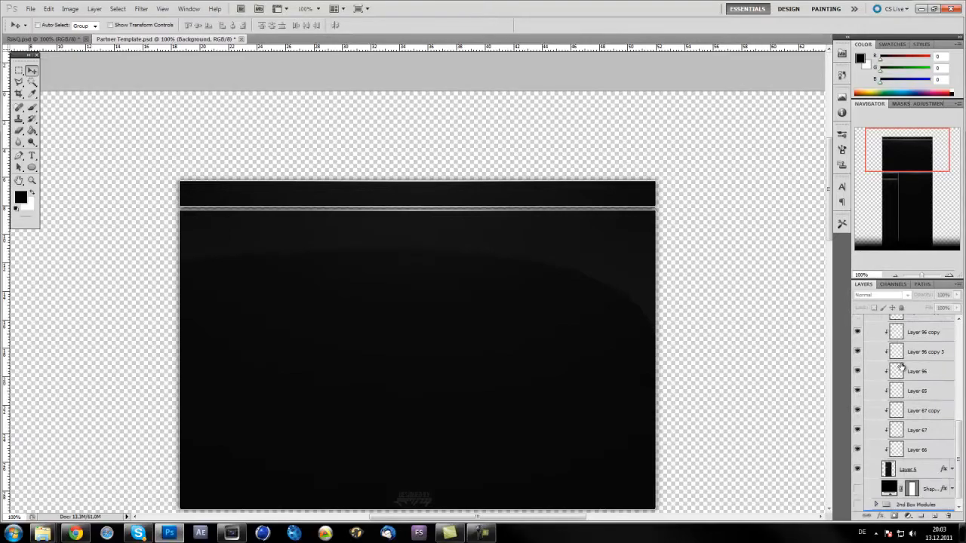
# Step: Select the top bar layer and marquee-select the thin top bar of the template
pyautogui.click(908, 459)
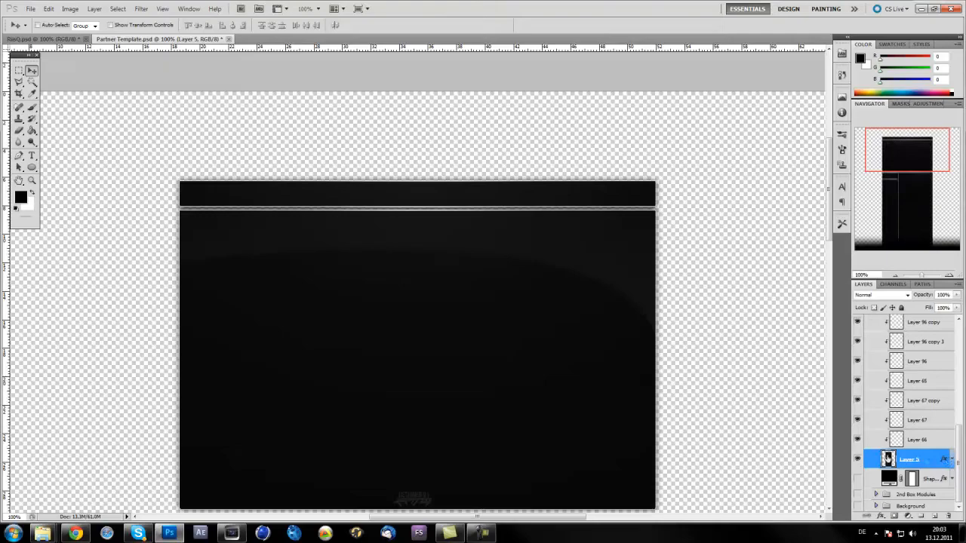
pyautogui.click(18, 71)
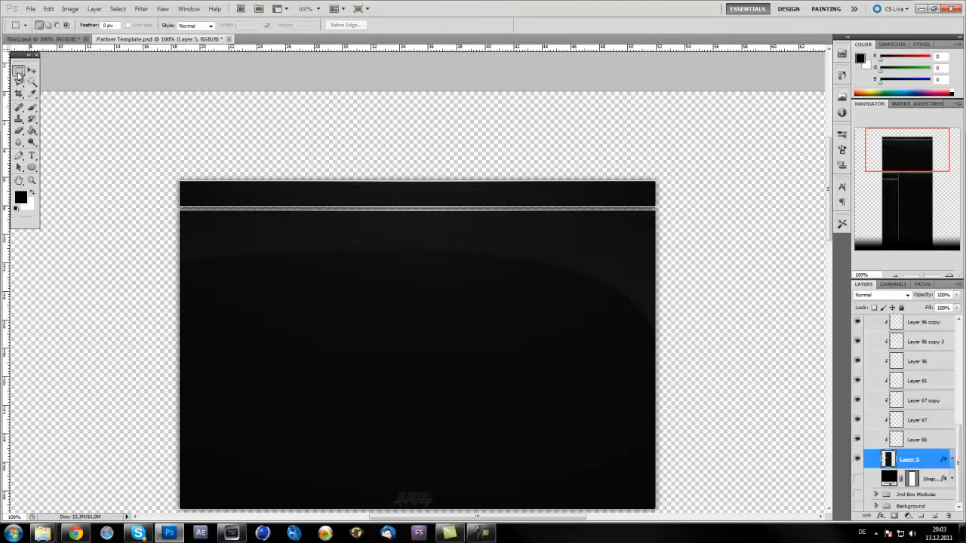
pyautogui.click(18, 71)
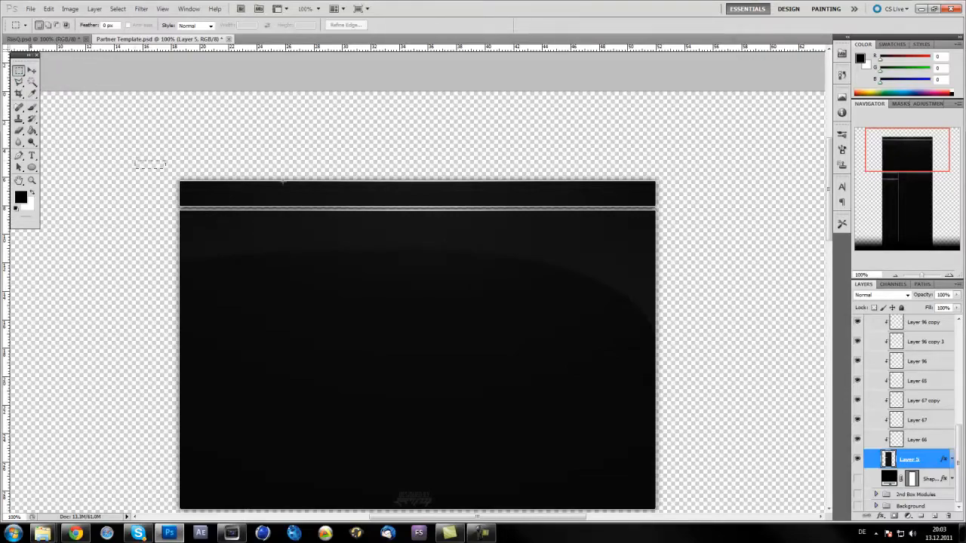
pyautogui.moveTo(139, 163); pyautogui.dragTo(679, 208)
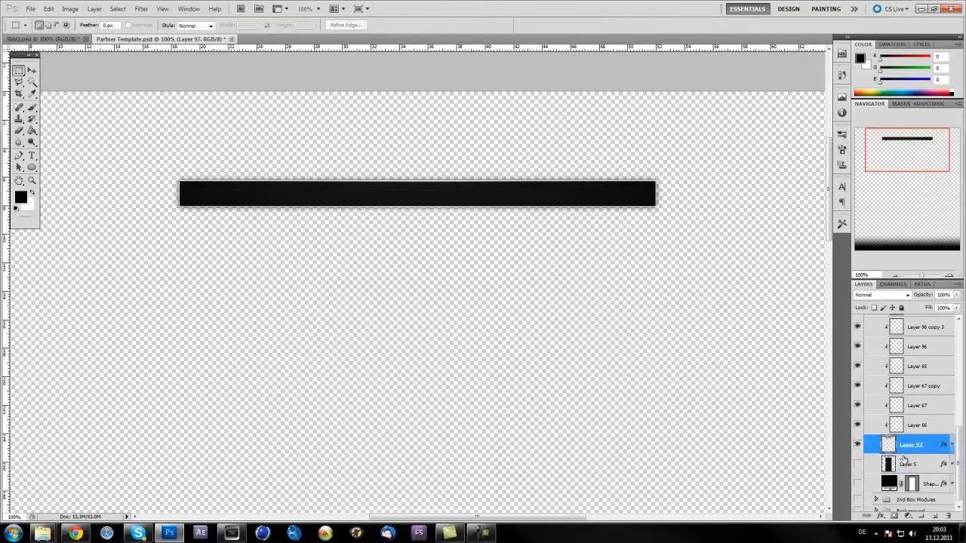
# Step: Save the isolated top bar for Web as a transparent PNG named 1
pyautogui.click(30, 10)
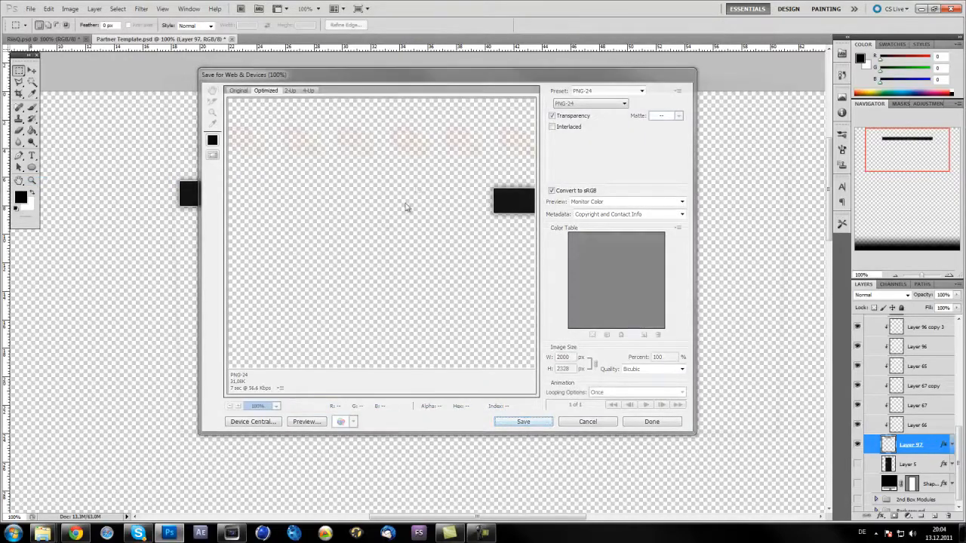
pyautogui.click(523, 423)
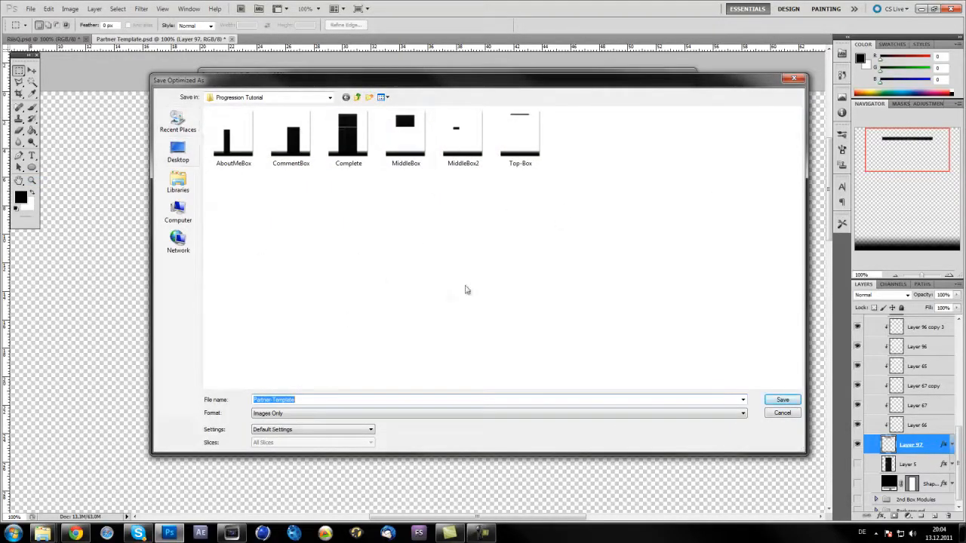
pyautogui.write('1')
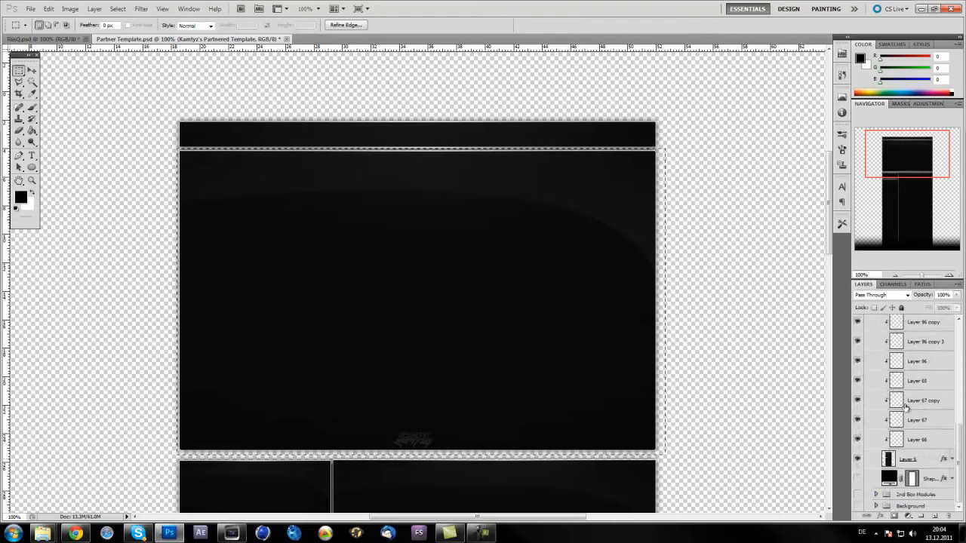
# Step: Save the next bar for Web as image 2 in the Progression Tutorial folder
pyautogui.rightClick(555, 407)
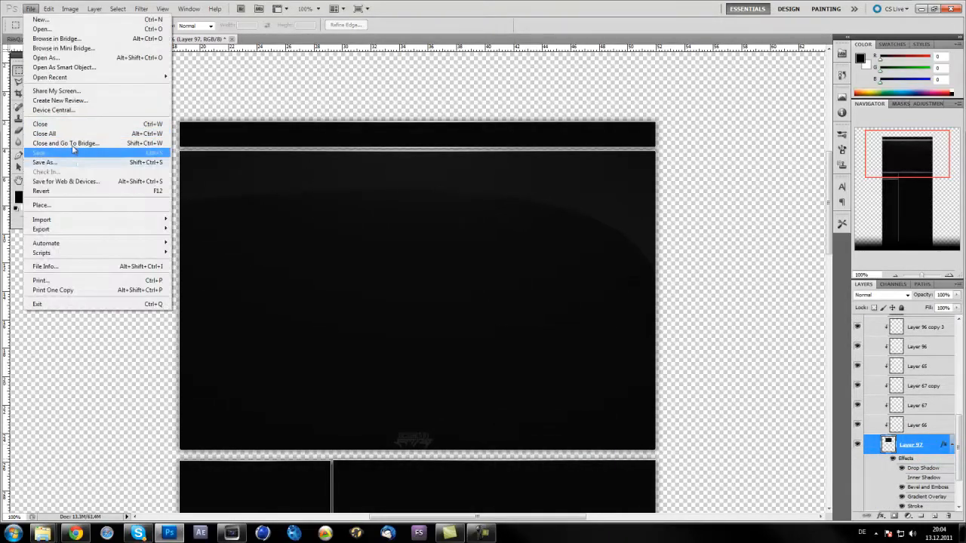
pyautogui.click(67, 182)
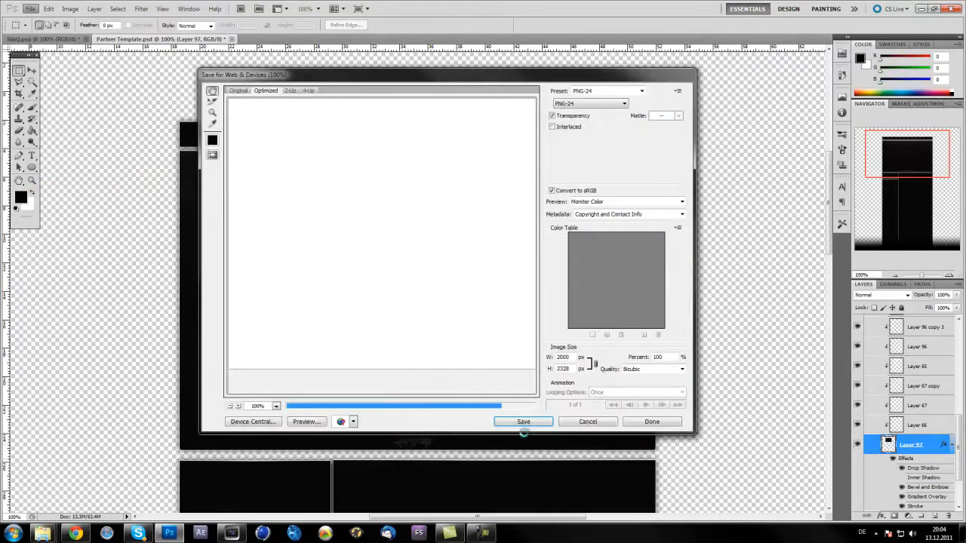
pyautogui.click(522, 421)
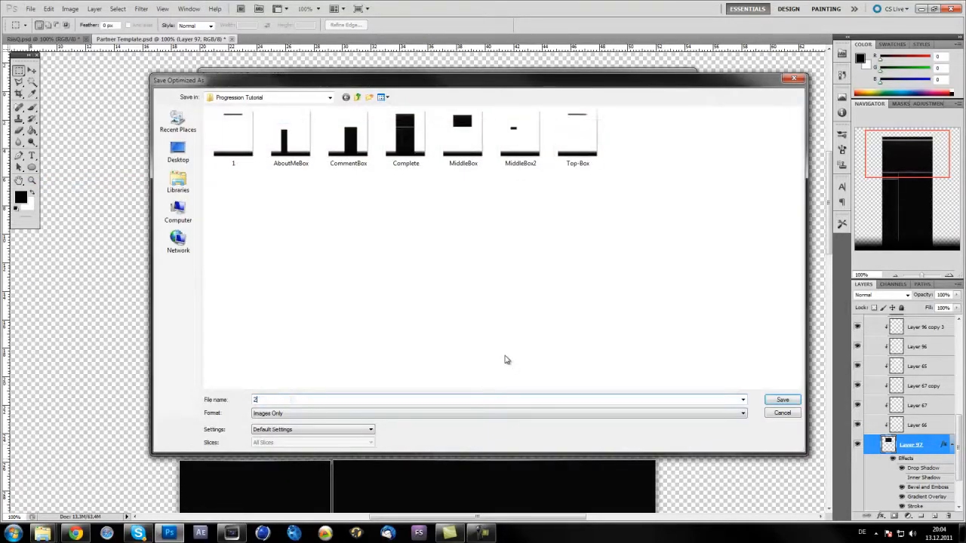
pyautogui.click(782, 398)
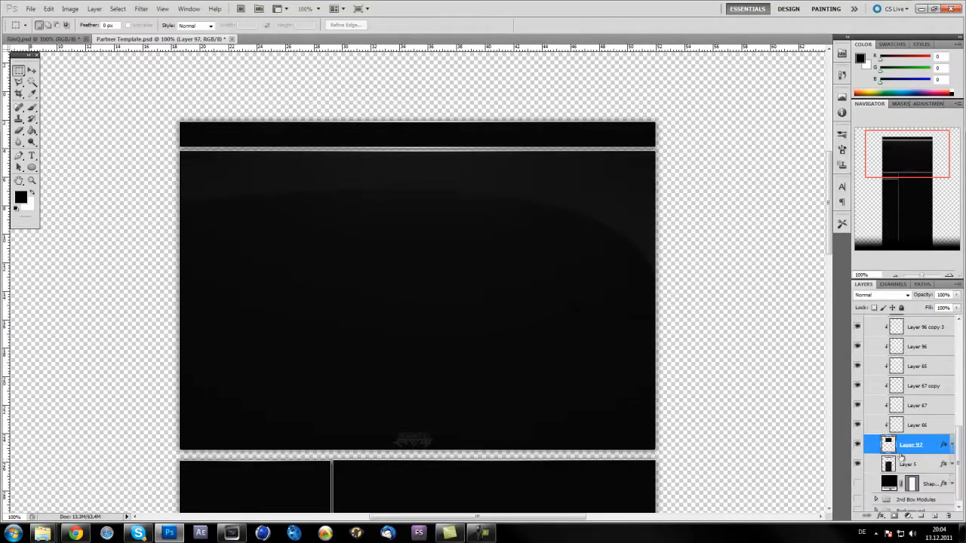
# Step: Save the main box for Web into the Progression Tutorial folder
pyautogui.click(30, 9)
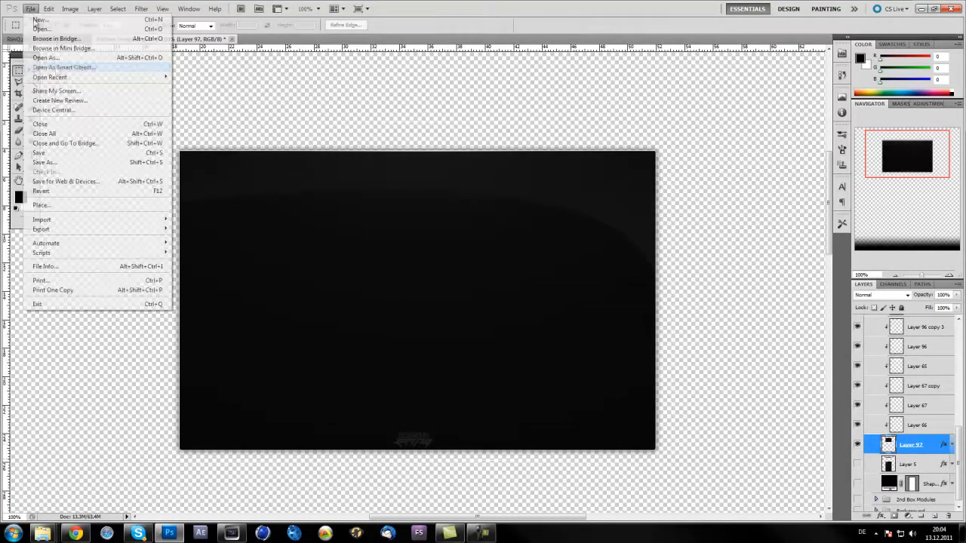
pyautogui.click(67, 181)
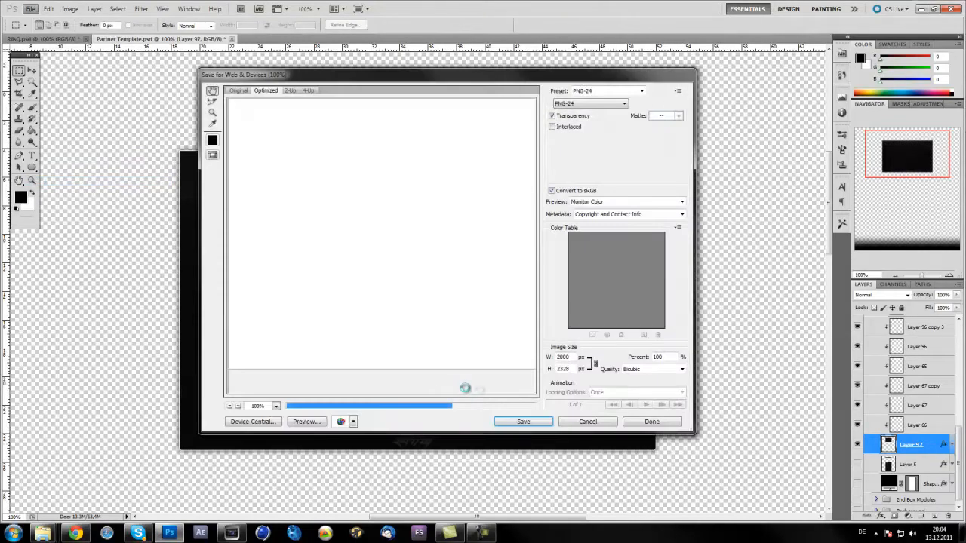
pyautogui.click(522, 421)
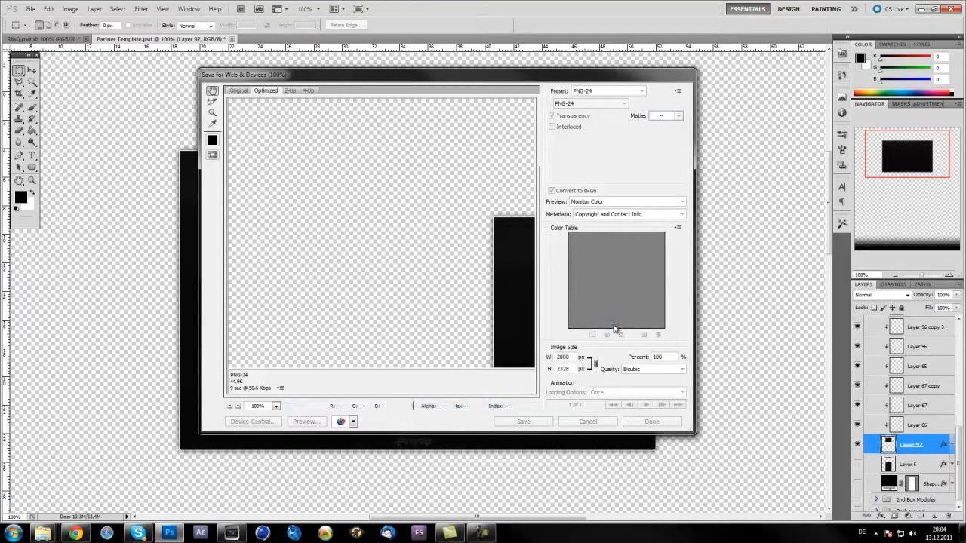
pyautogui.click(587, 421)
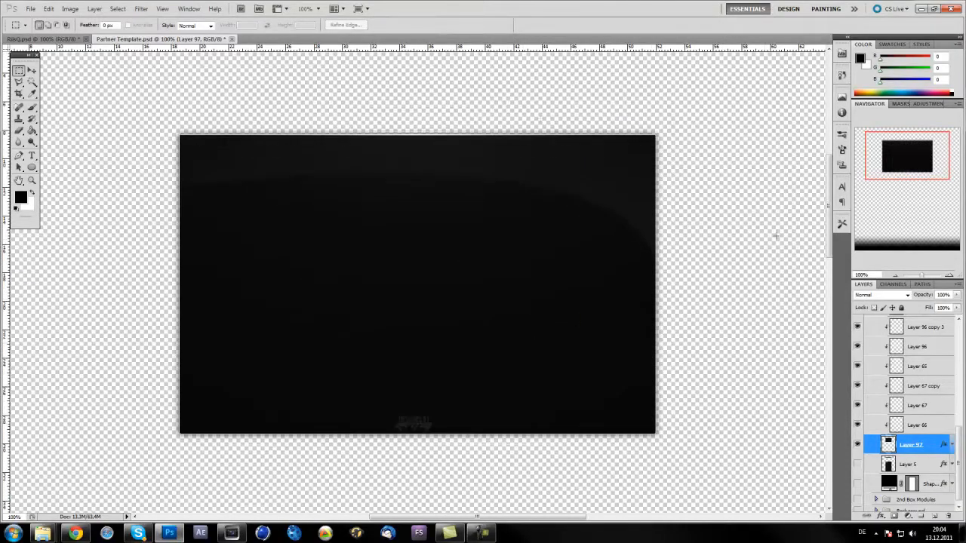
pyautogui.scroll(-3)
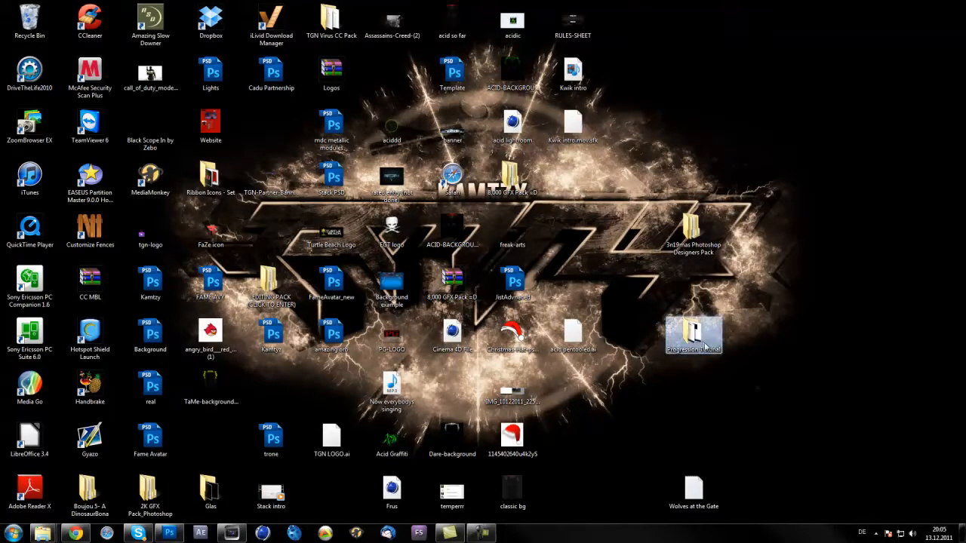
# Step: Open the Progression Tutorial folder and bring the box PNGs onto stacked Vegas tracks
pyautogui.doubleClick(693, 334)
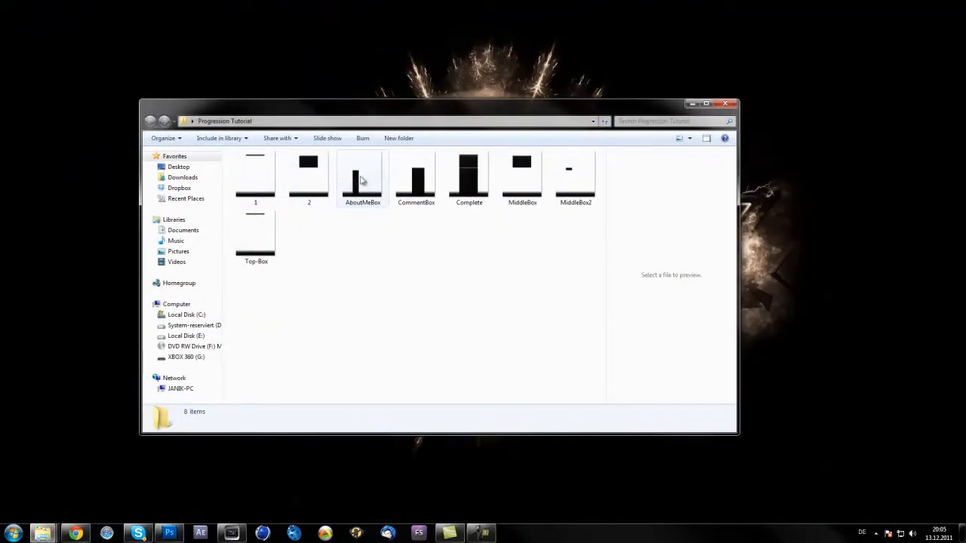
pyautogui.click(416, 178)
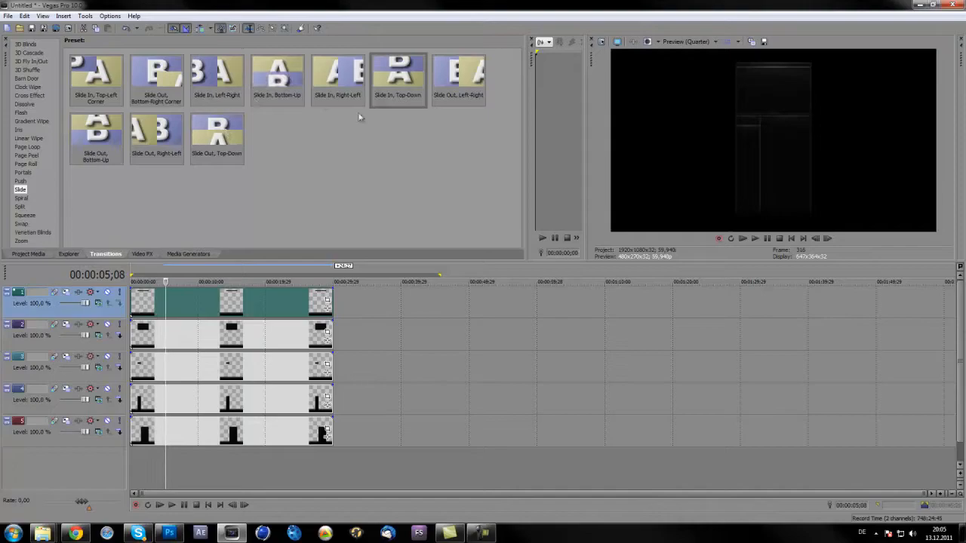
# Step: Apply a Slide In, Top-Down transition to the top box and shorten it at the clip start
pyautogui.click(399, 75)
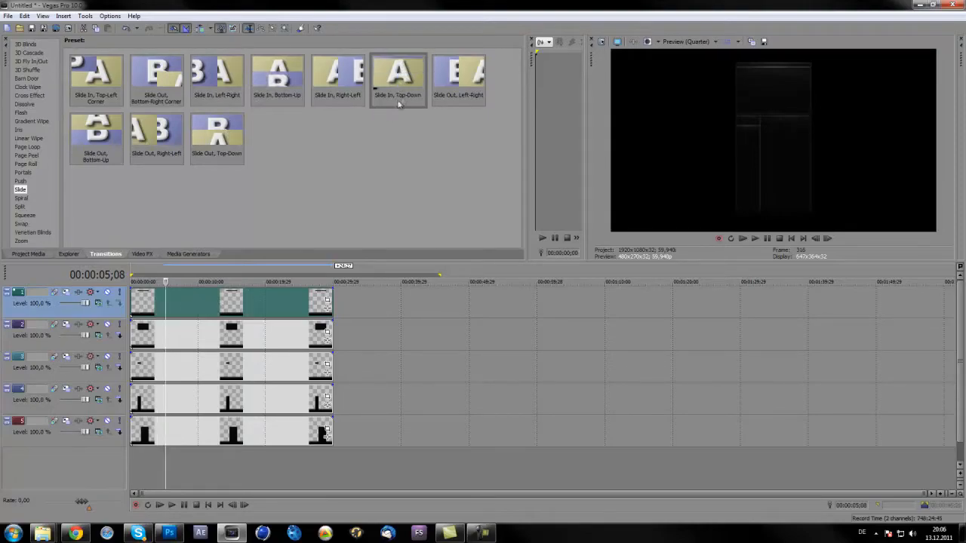
pyautogui.click(398, 78)
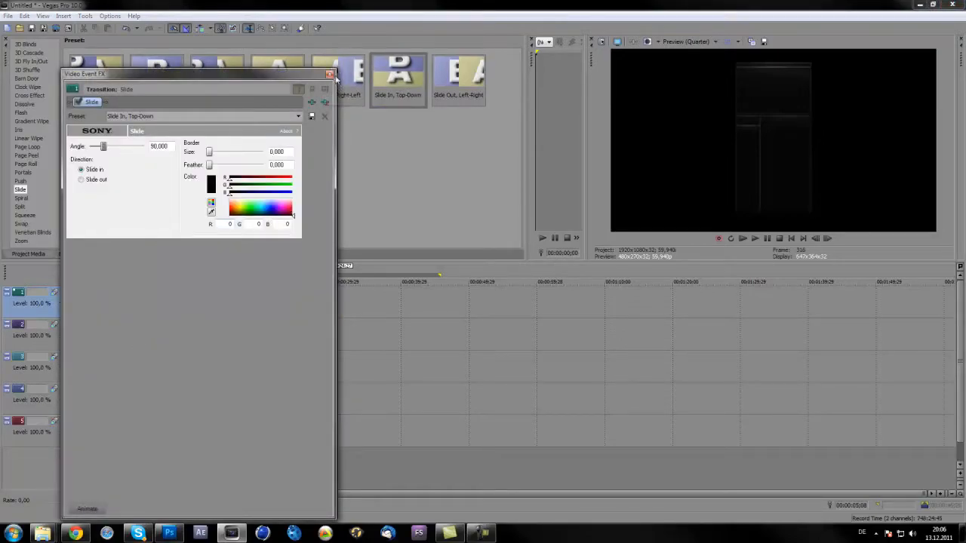
pyautogui.click(329, 74)
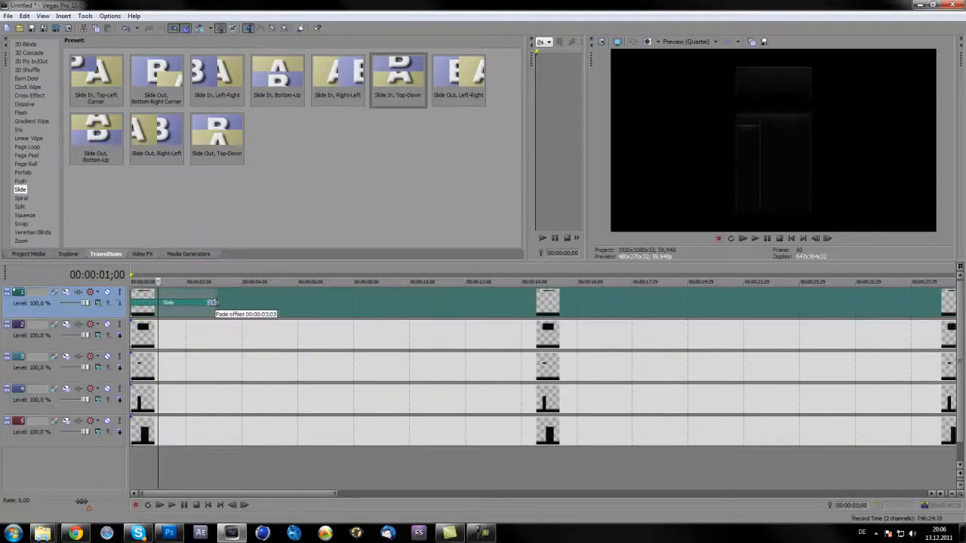
pyautogui.moveTo(219, 302); pyautogui.dragTo(208, 302)
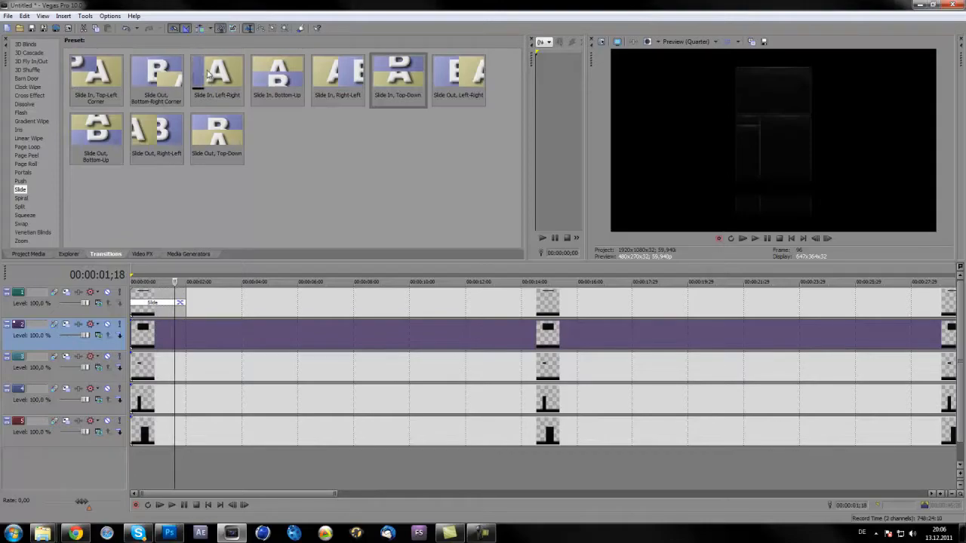
# Step: Add a top-down slide-in to the second box and a bottom-up slide to the third
pyautogui.click(399, 78)
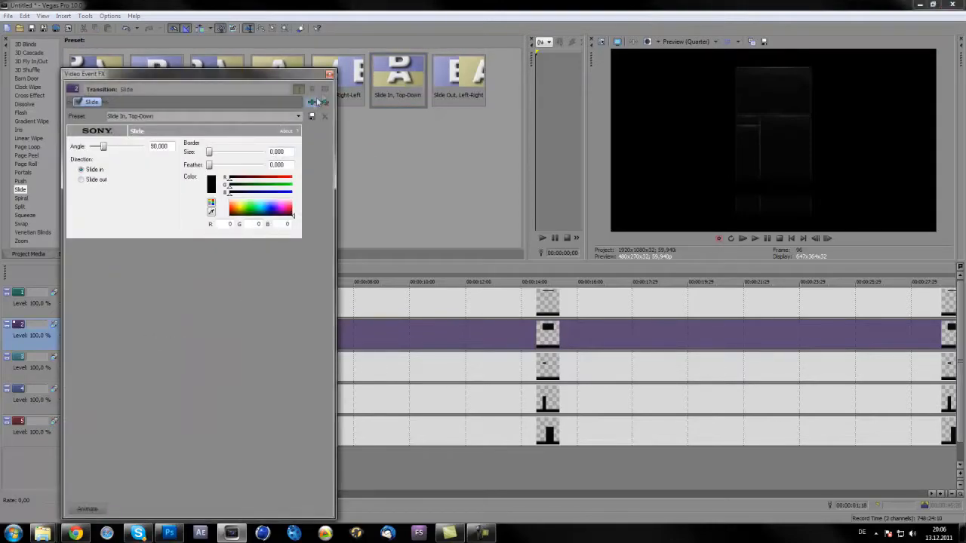
pyautogui.click(329, 73)
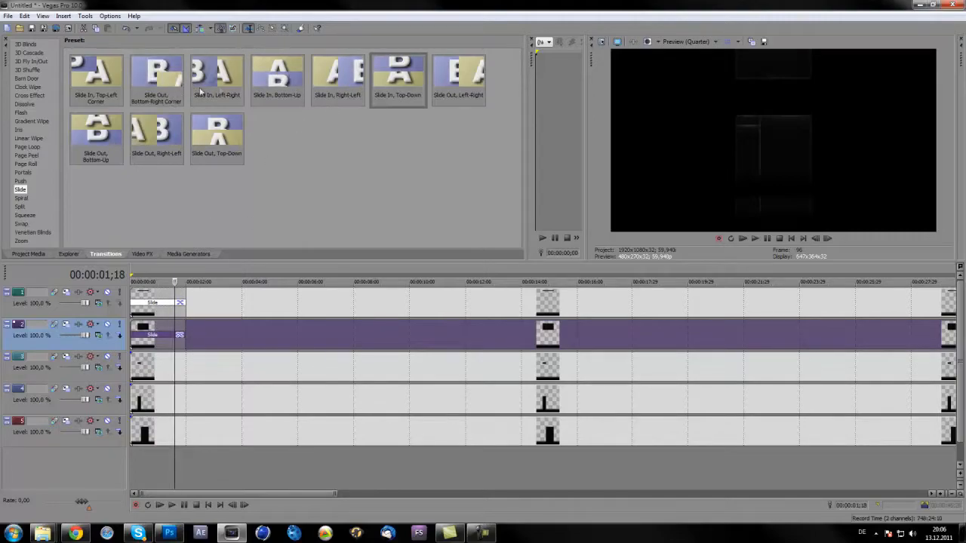
pyautogui.click(338, 73)
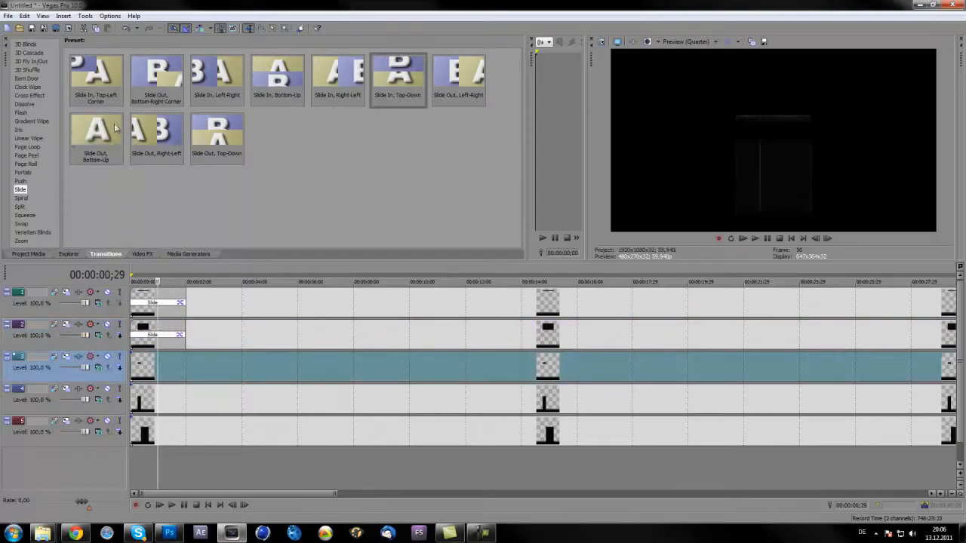
pyautogui.click(218, 76)
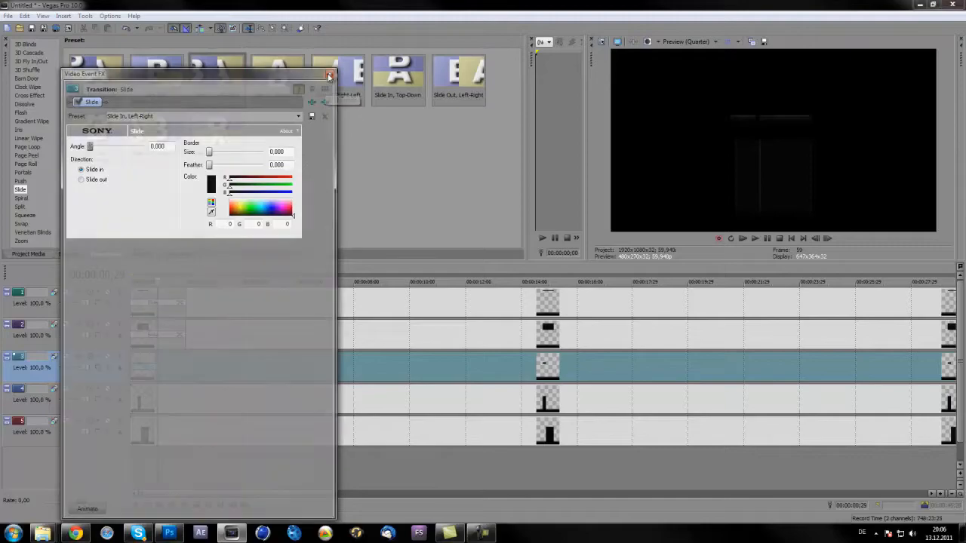
pyautogui.click(329, 75)
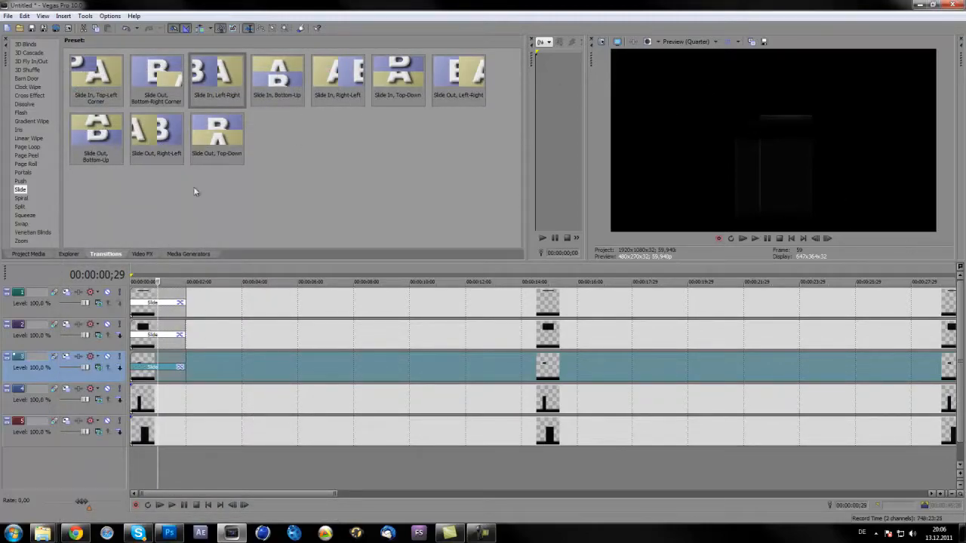
pyautogui.moveTo(319, 148)
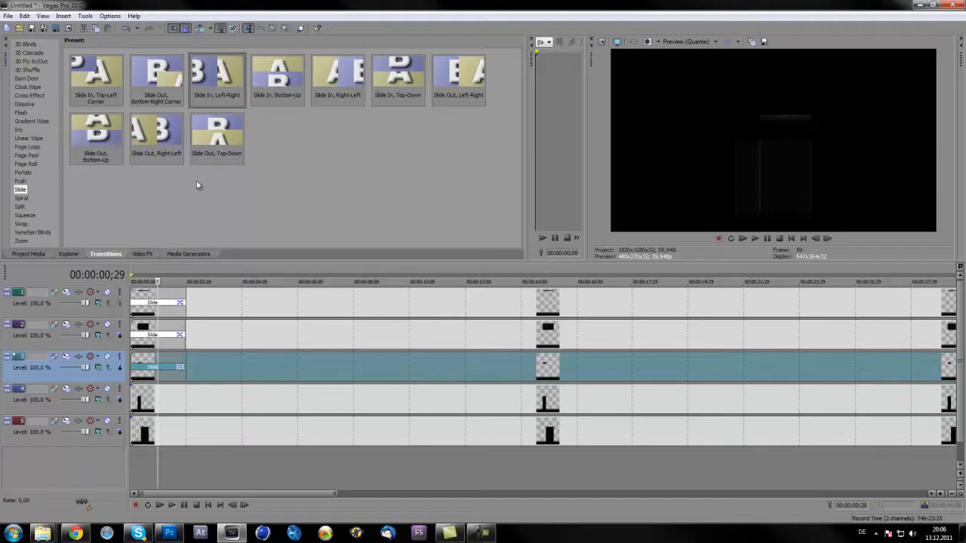
# Step: Add a left-to-right slide-in to the fourth box and a slide-in to the bottom box
pyautogui.click(338, 75)
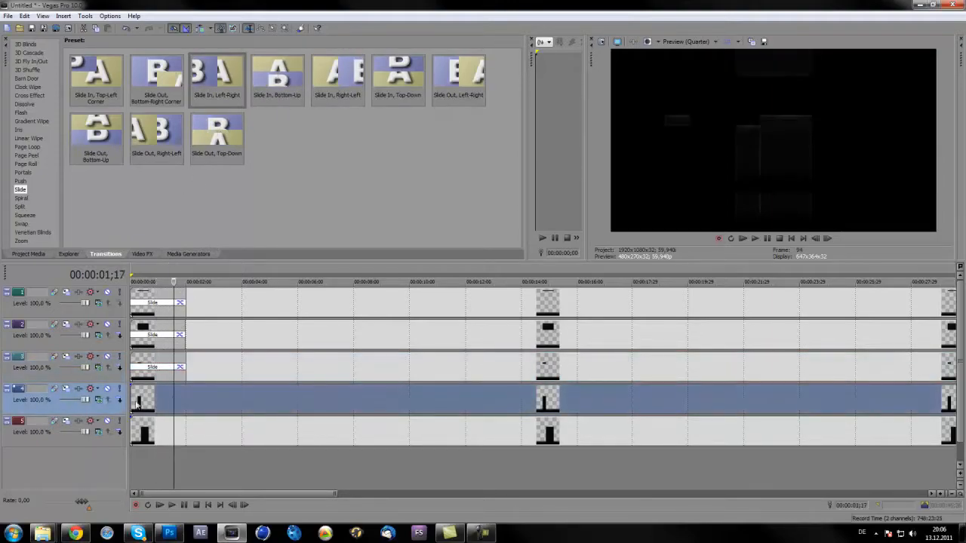
pyautogui.click(217, 76)
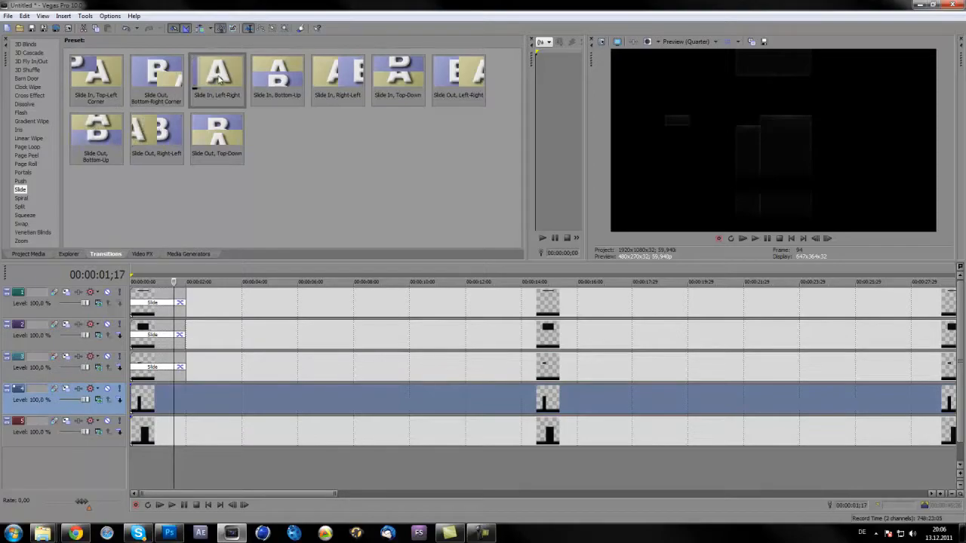
pyautogui.click(217, 78)
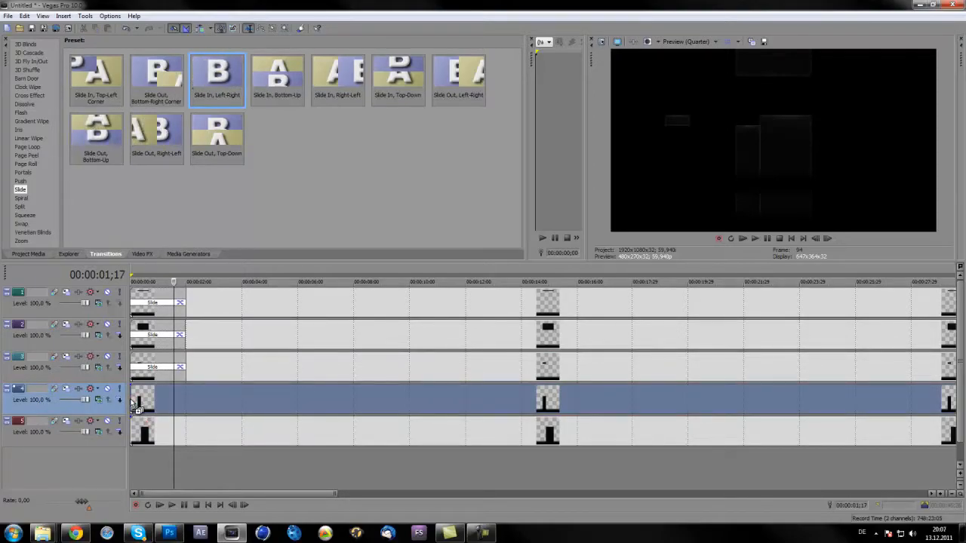
pyautogui.click(218, 73)
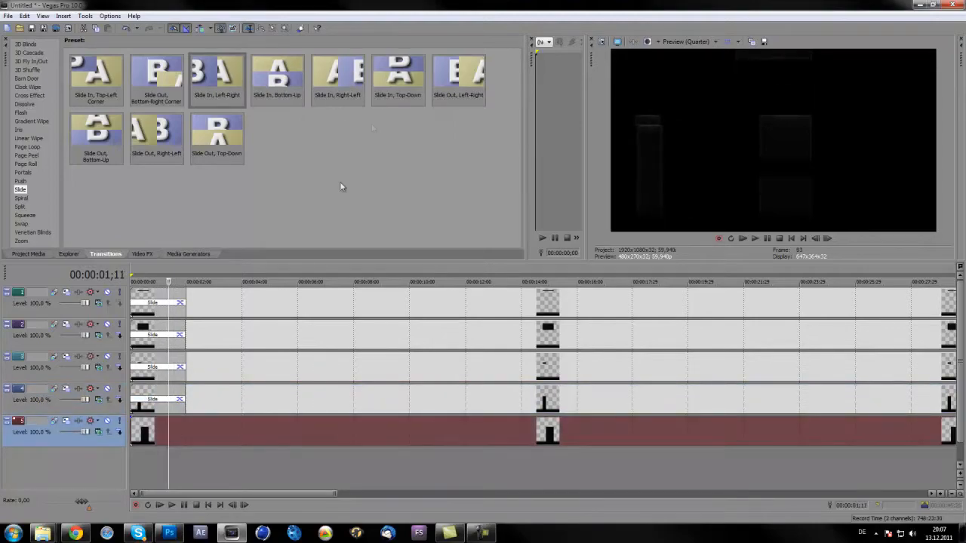
pyautogui.click(338, 75)
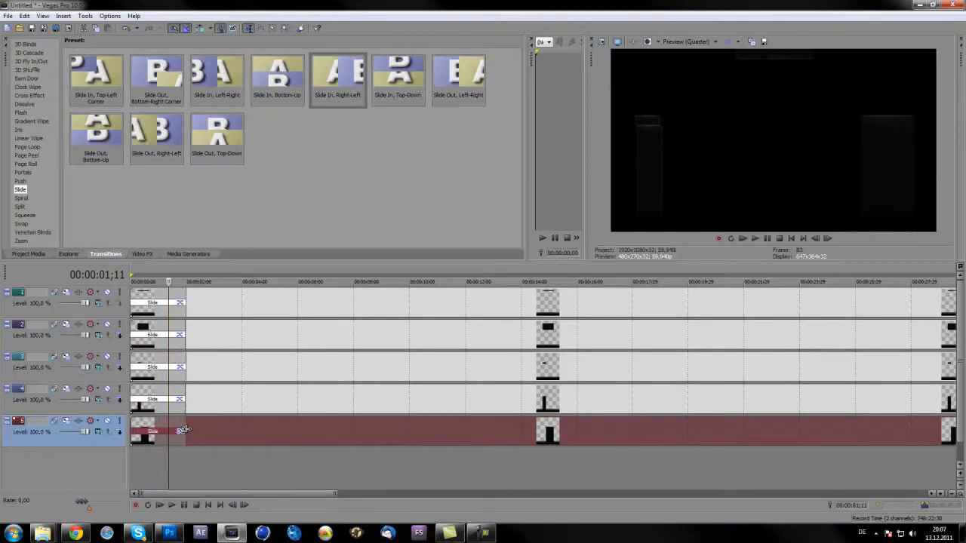
pyautogui.click(160, 504)
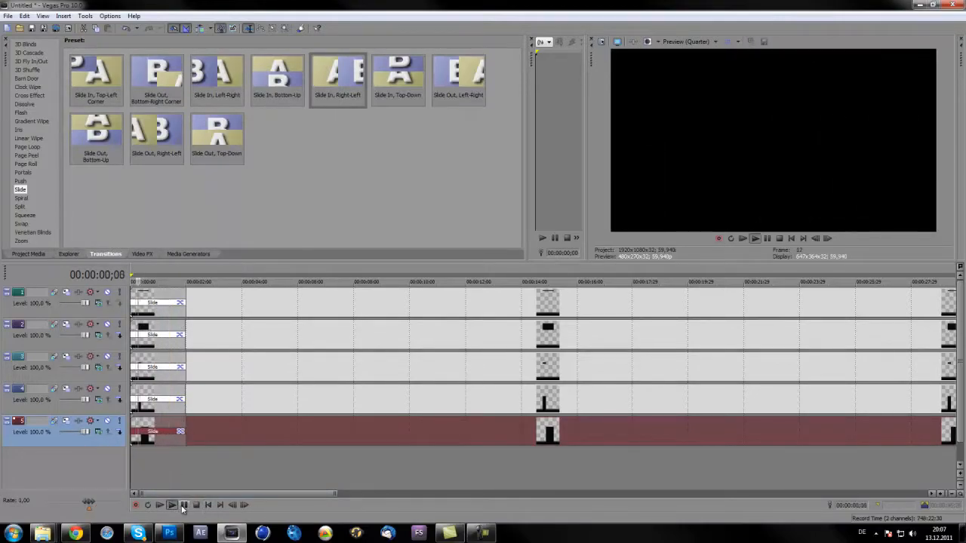
# Step: Rewind and play the staggered box opening several times from the transport bar
pyautogui.click(184, 504)
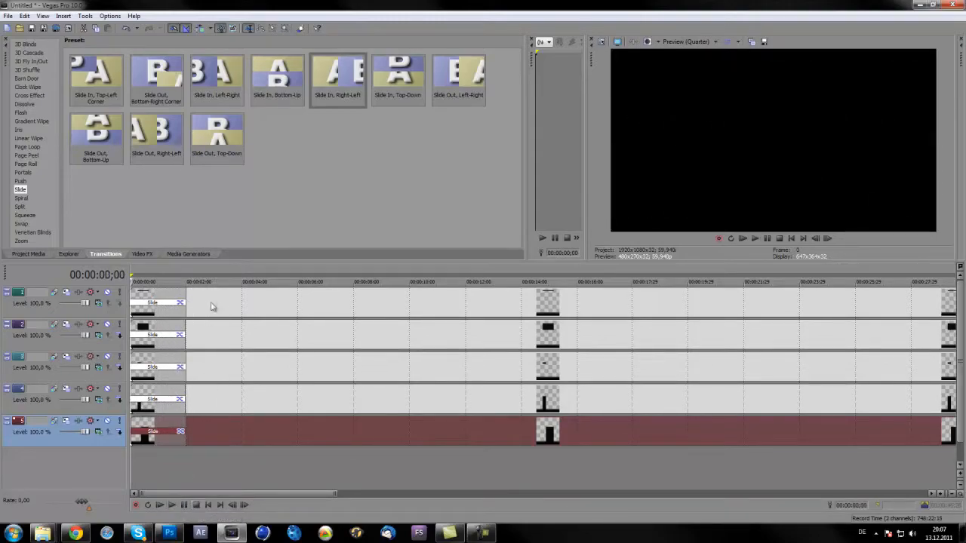
pyautogui.moveTo(217, 334)
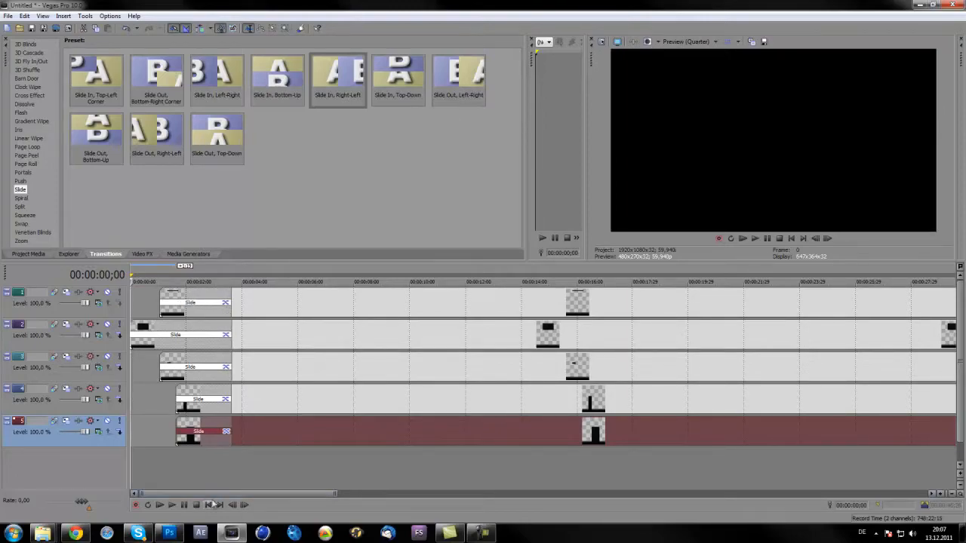
pyautogui.click(160, 504)
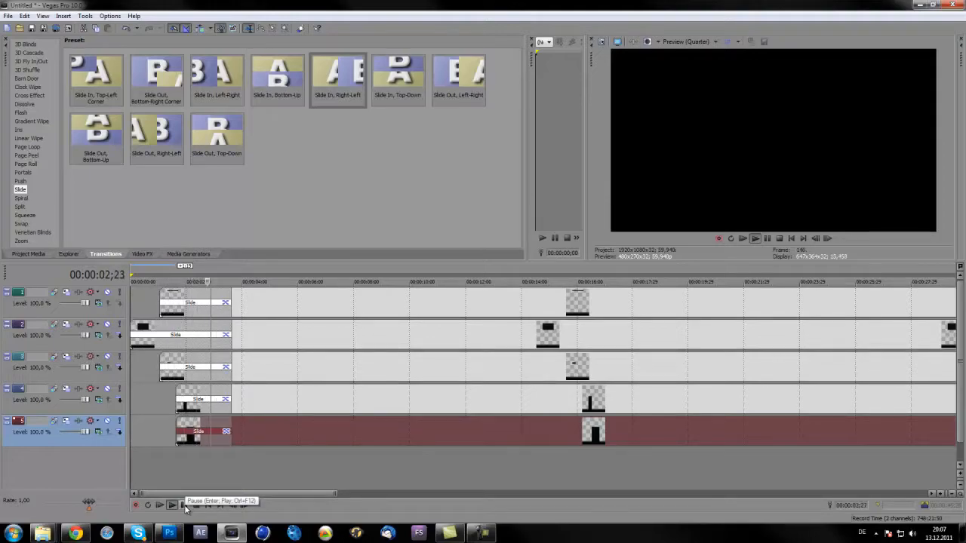
pyautogui.click(160, 504)
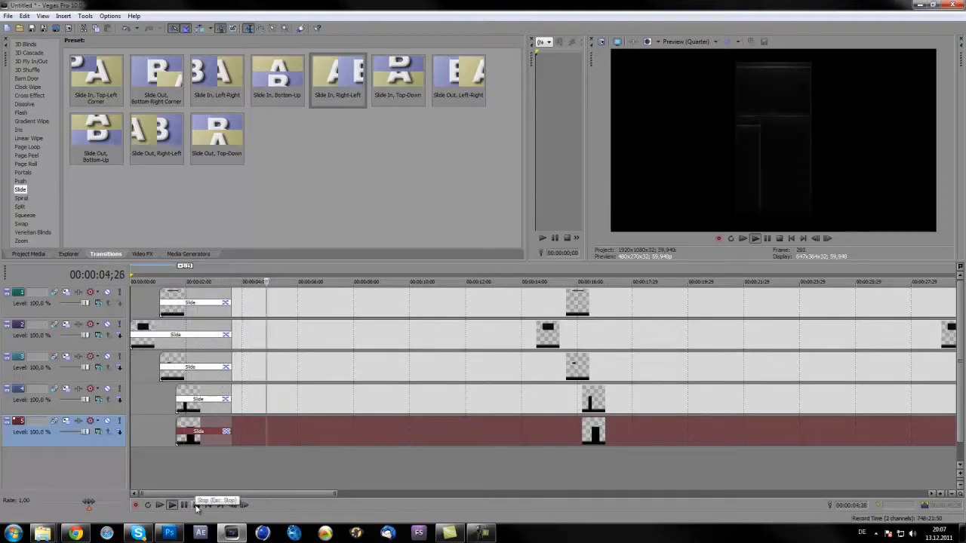
pyautogui.click(172, 504)
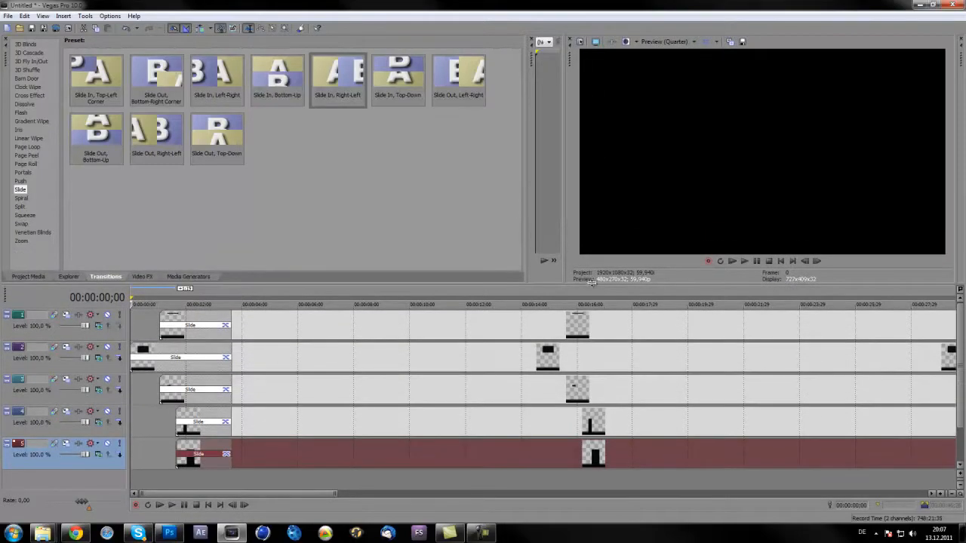
pyautogui.click(160, 504)
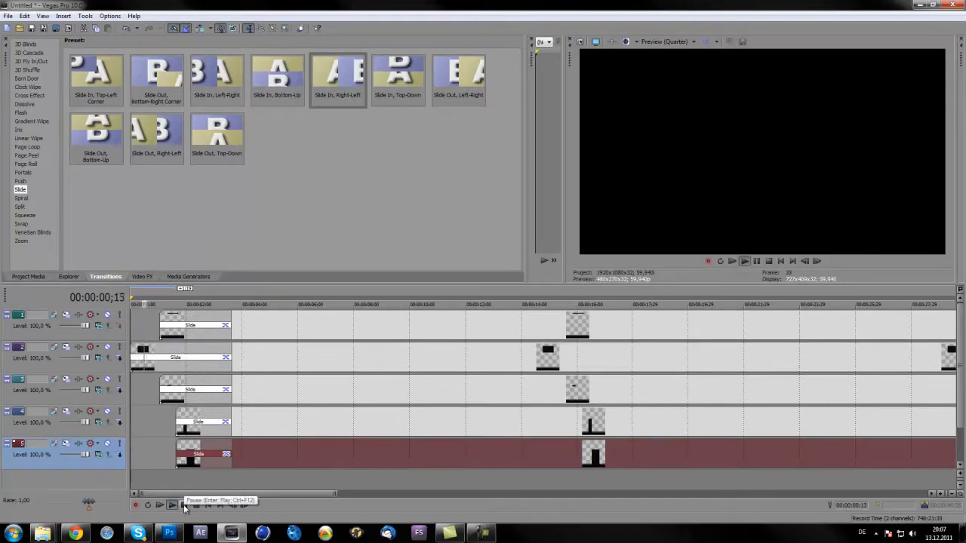
pyautogui.click(172, 504)
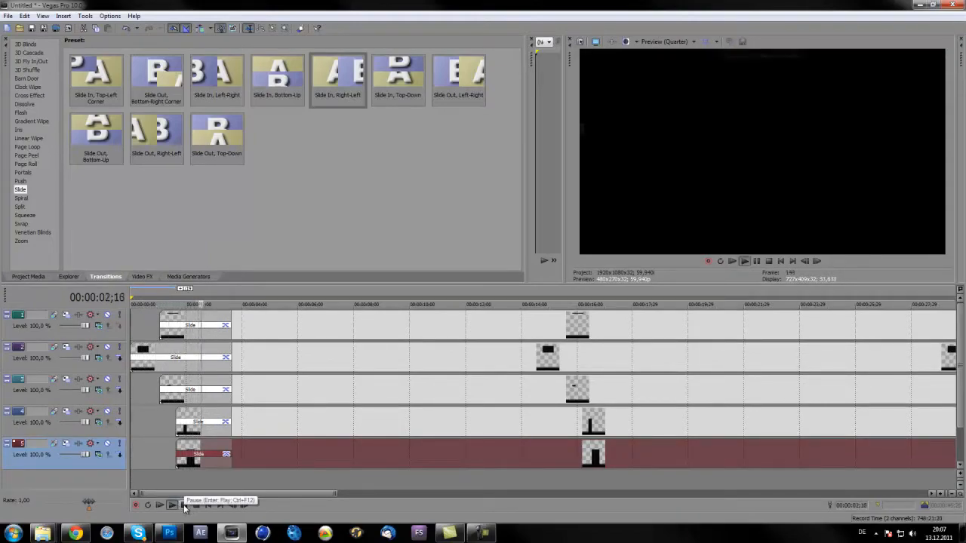
pyautogui.click(172, 504)
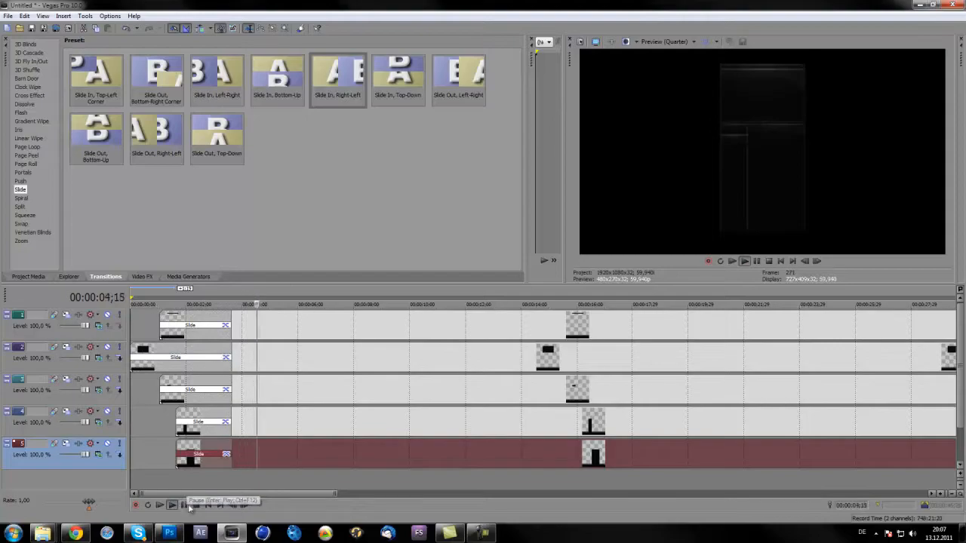
pyautogui.click(160, 504)
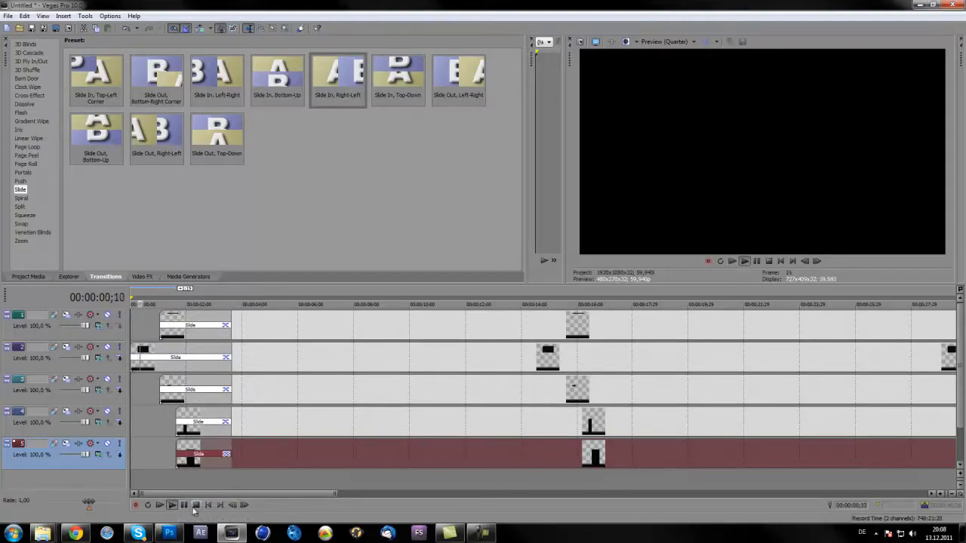
pyautogui.click(160, 504)
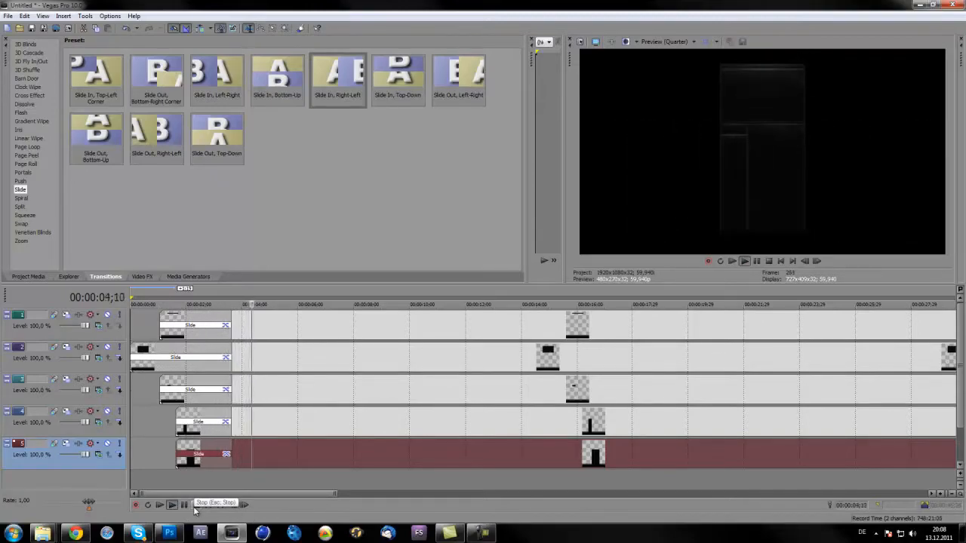
pyautogui.click(148, 504)
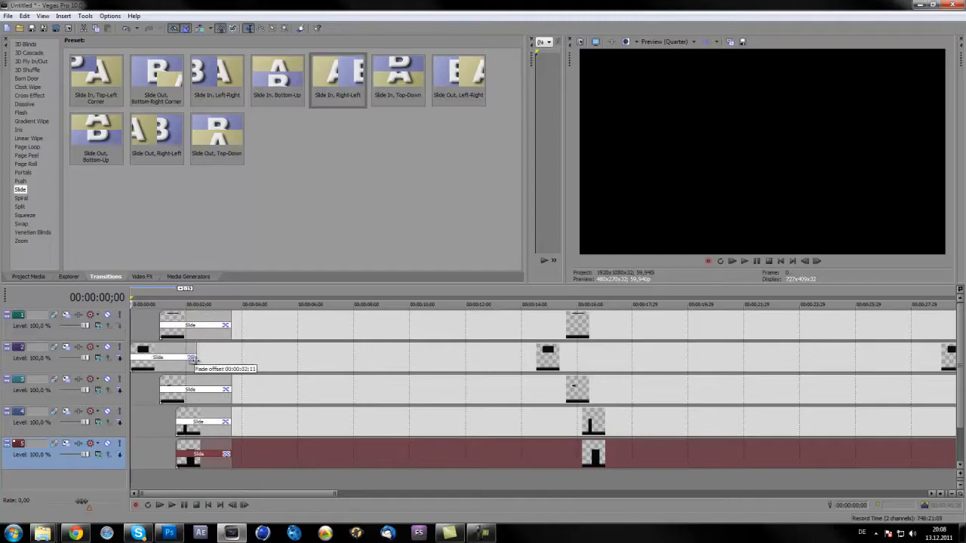
pyautogui.click(160, 504)
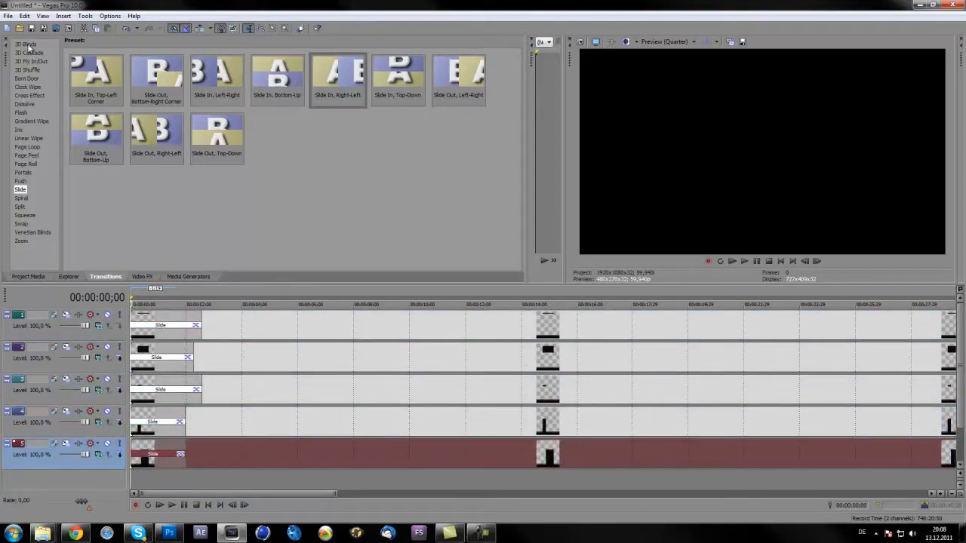
# Step: Apply the 3D Blinds Simple preset to the boxes' starts and preview the result
pyautogui.click(27, 45)
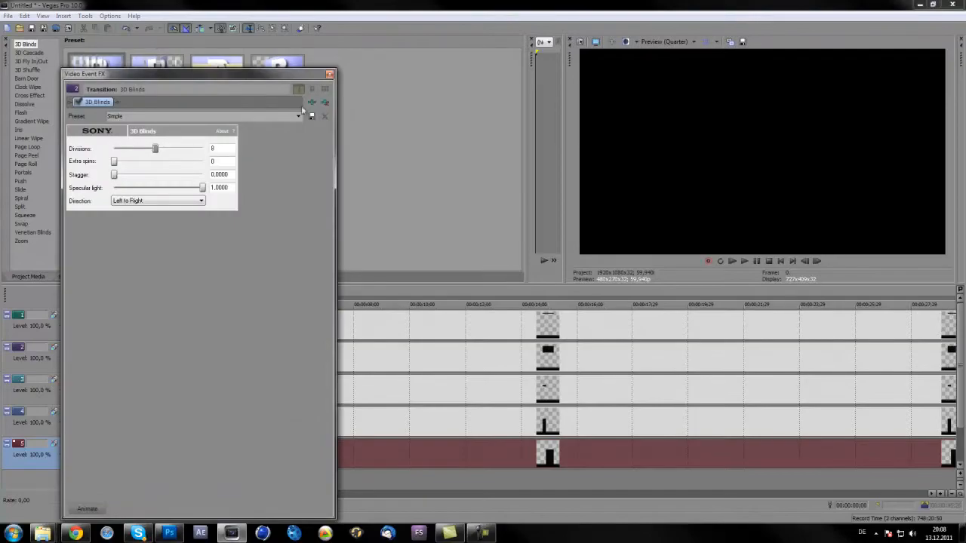
pyautogui.click(329, 74)
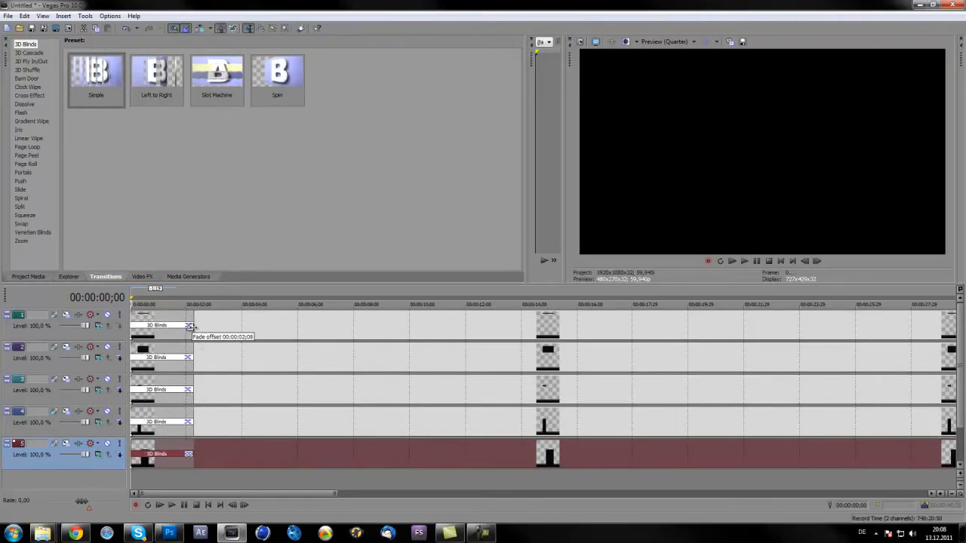
pyautogui.click(160, 504)
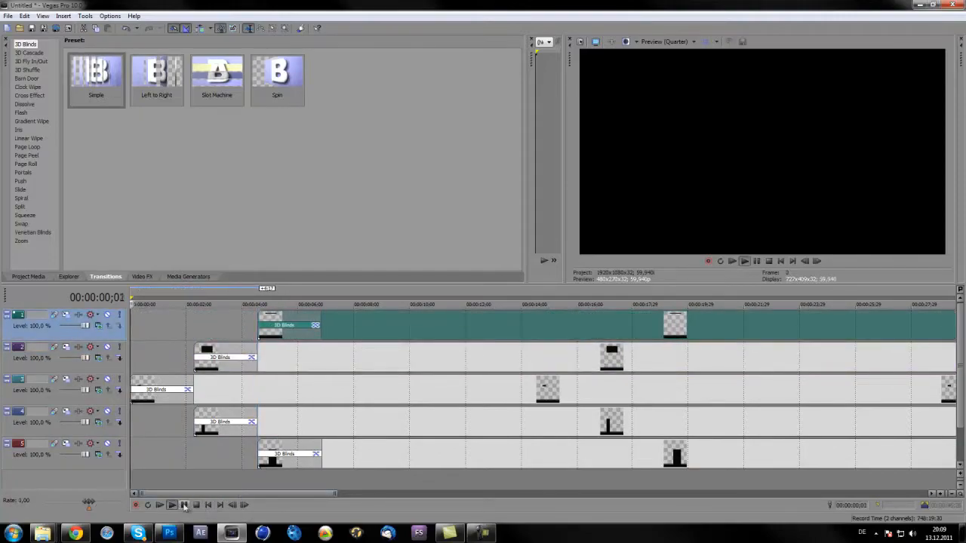
pyautogui.click(184, 504)
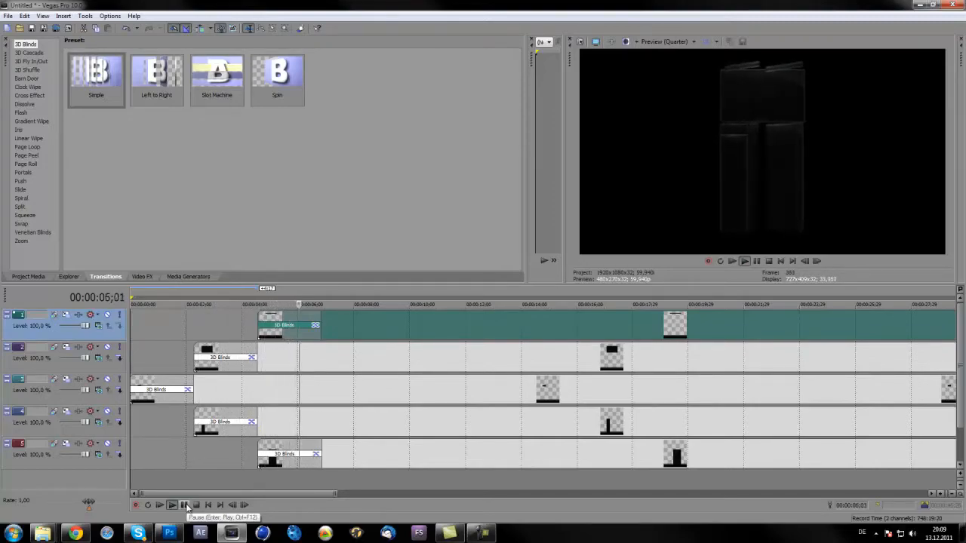
pyautogui.click(196, 504)
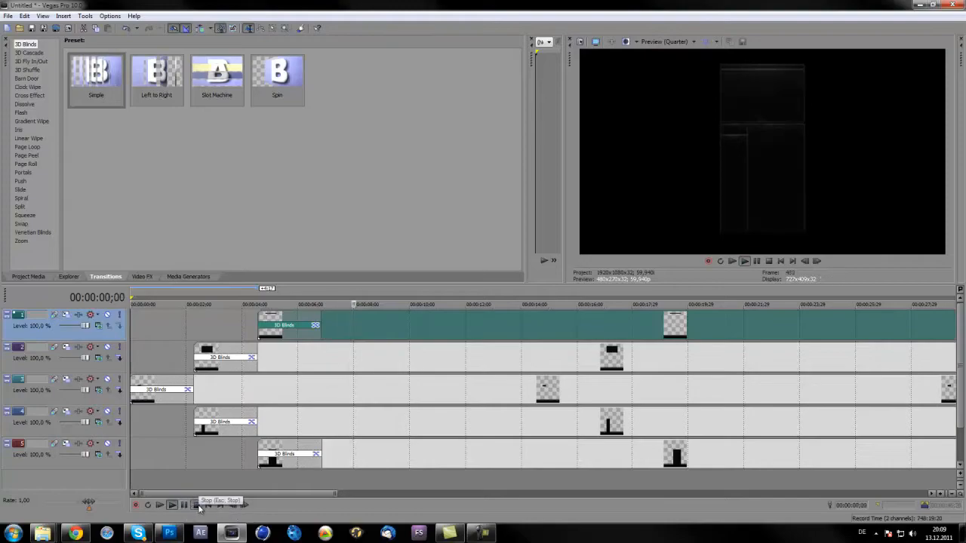
pyautogui.click(196, 504)
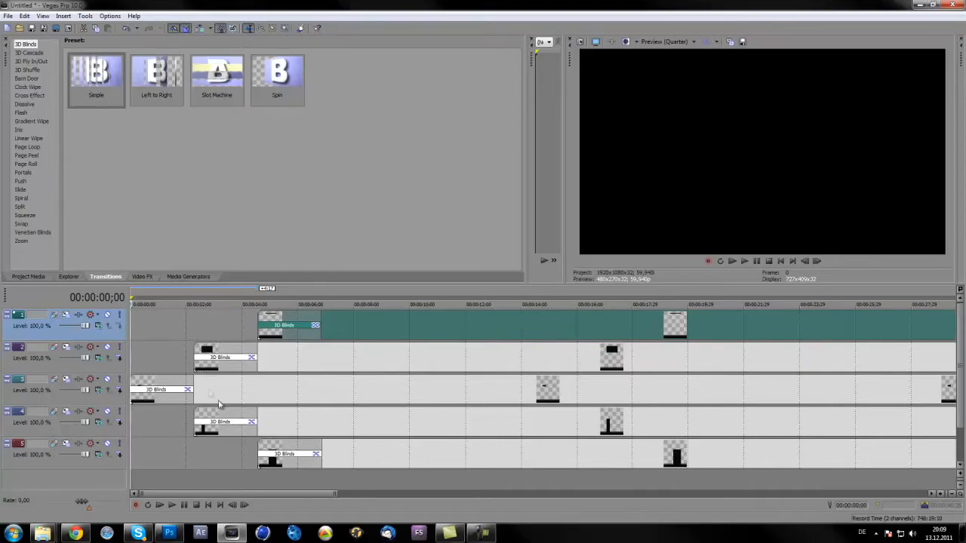
pyautogui.moveTo(426, 479)
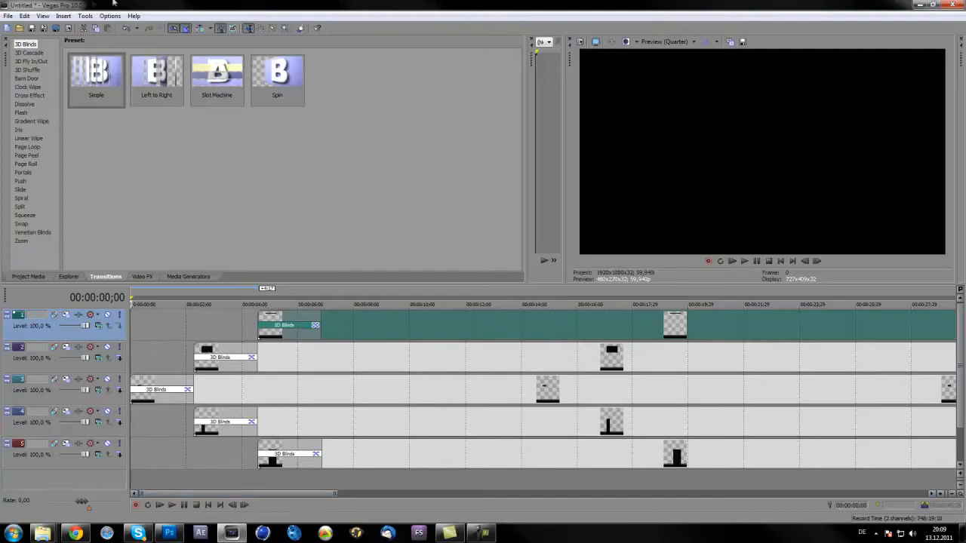
pyautogui.moveTo(588, 436)
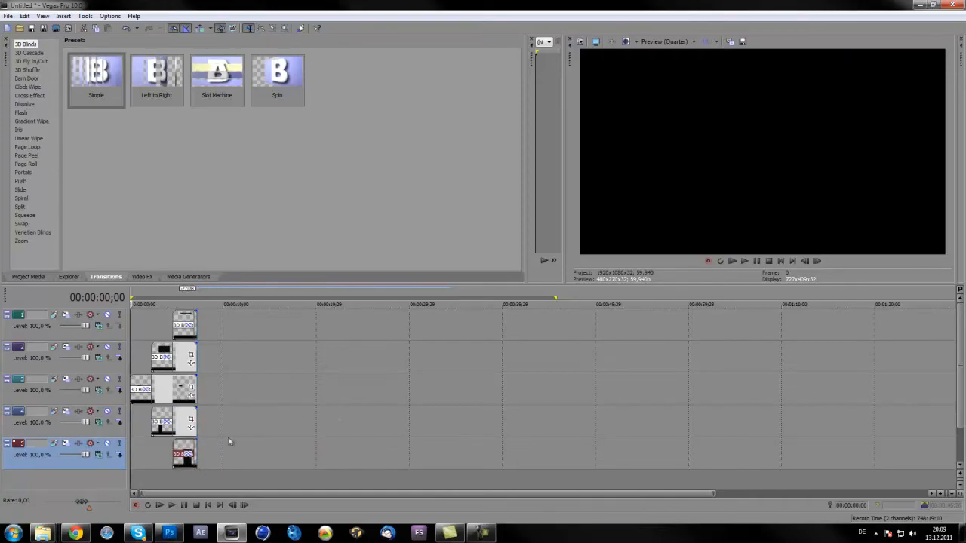
pyautogui.moveTo(182, 441)
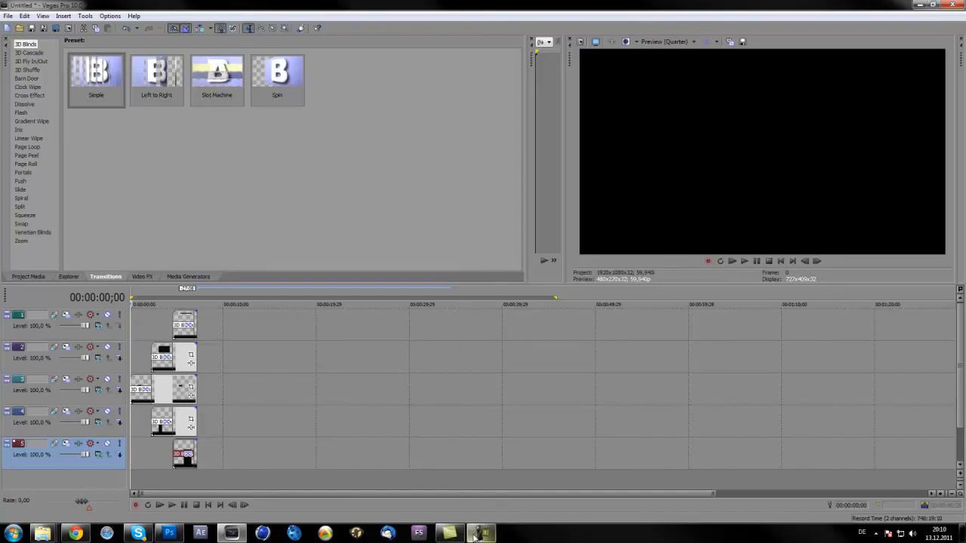
# Step: Shorten the box events so each lasts briefly at the start of the timeline
pyautogui.click(480, 534)
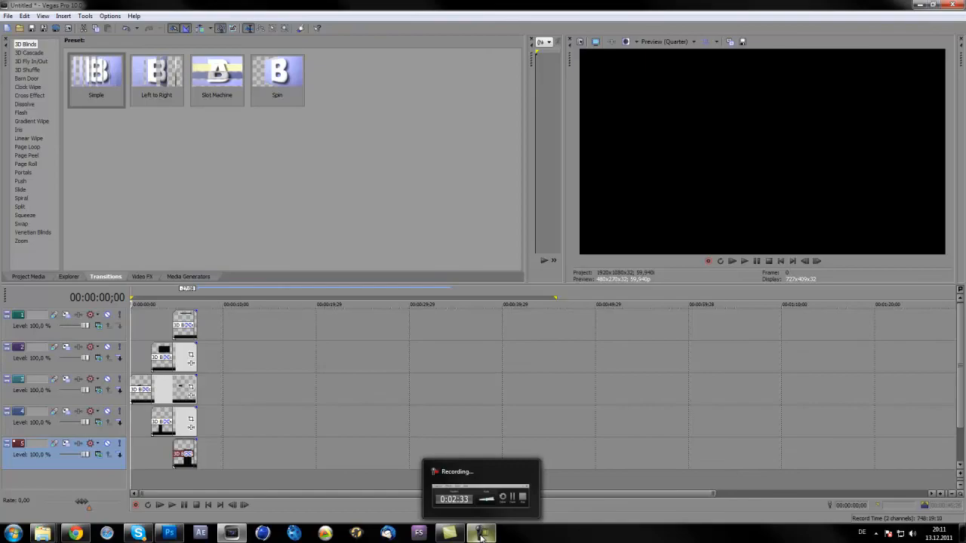